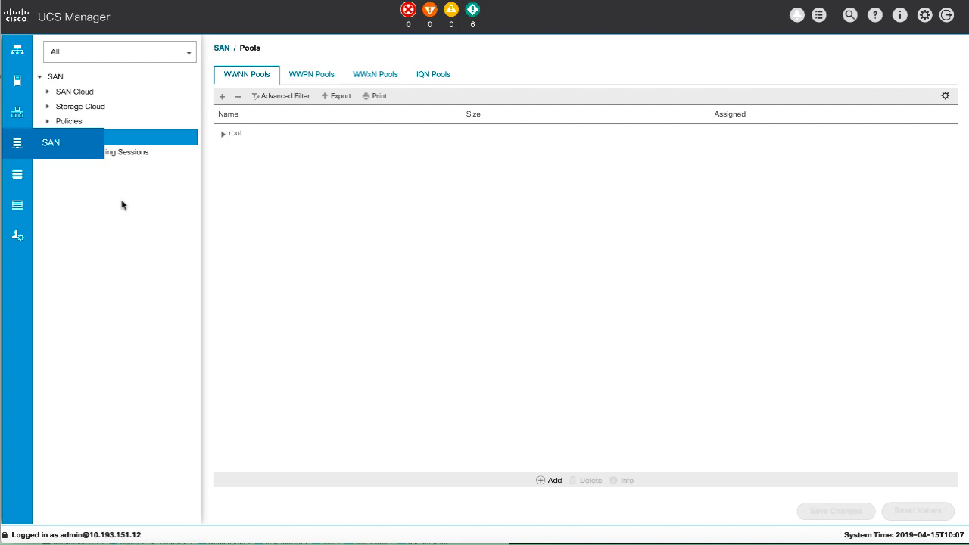
Step: Expand SAN > Pools > root, select IQN Pools and launch Create IQN Suffix Pool
{"action": "left_click", "coordinate": [64, 135]}
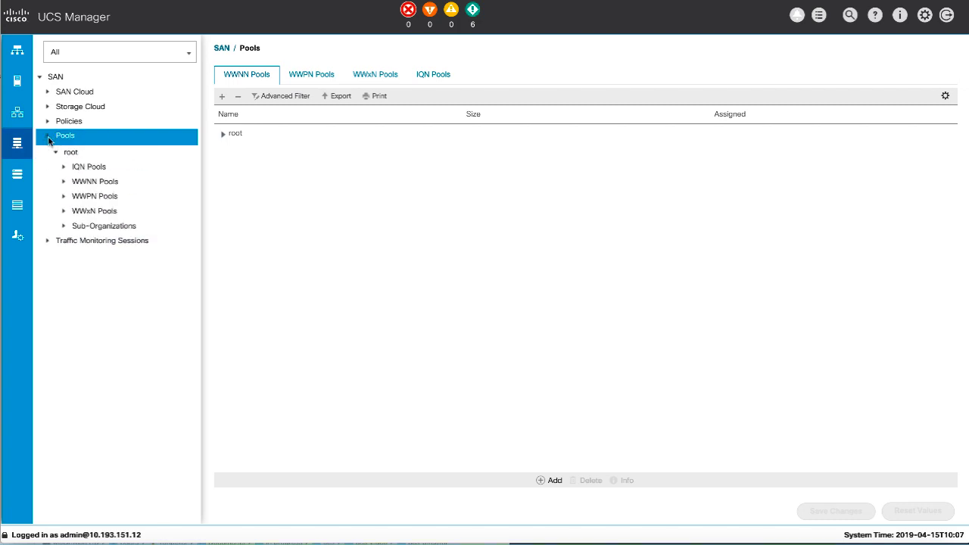
{"action": "left_click", "coordinate": [89, 166]}
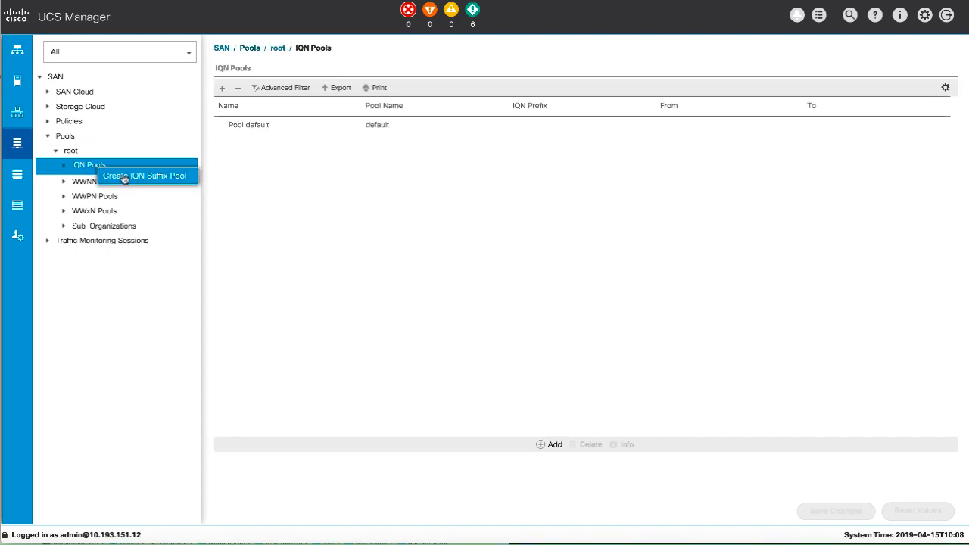
{"action": "left_click", "coordinate": [145, 176]}
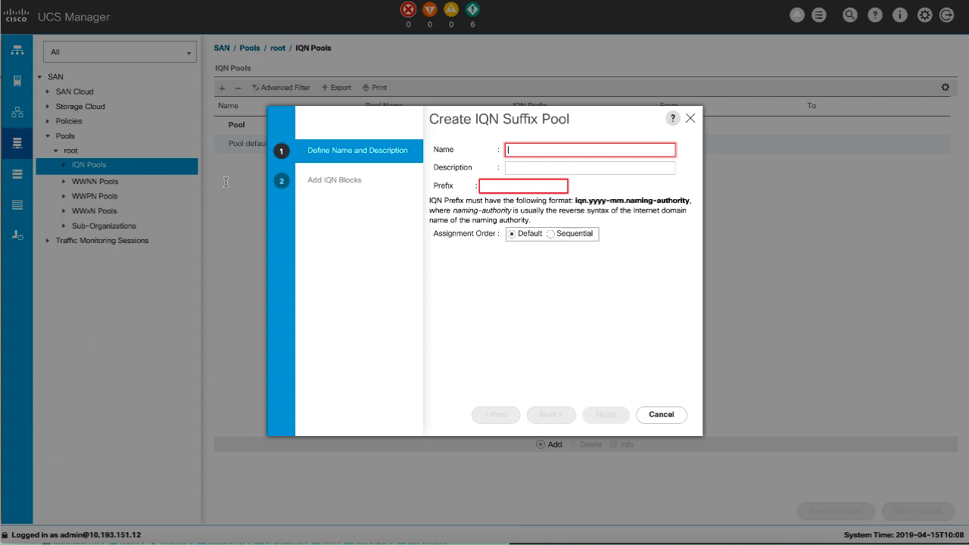
Step: Enter name prod-IQN-Pool, a production datacenter description and prefix iqn.2019-01.com.mycorp, keeping Default order
{"action": "type", "text": "prod-IQN-Pool"}
{"action": "left_click", "coordinate": [590, 167]}
{"action": "type", "text": "Production datacenter IQN pool"}
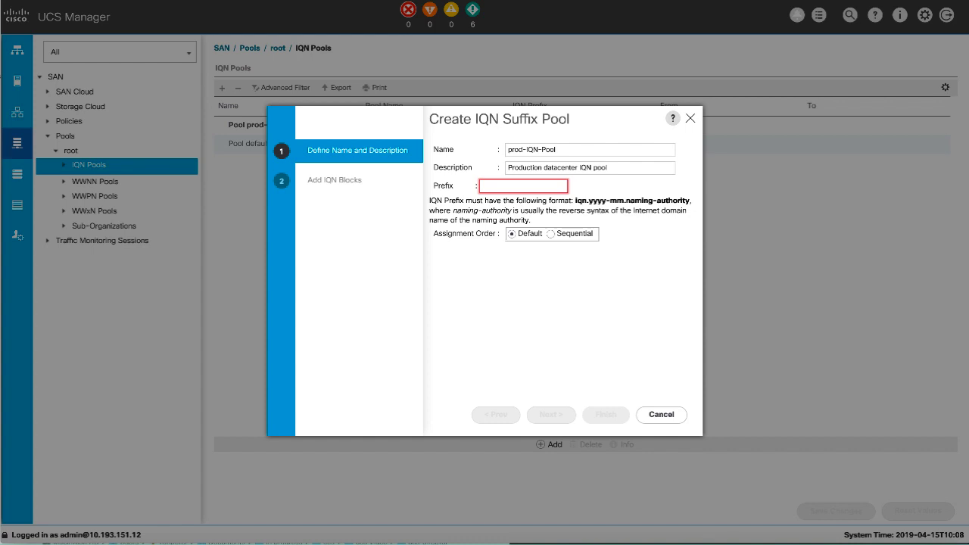
{"action": "type", "text": "iqn.2019-01.com.mycorp"}
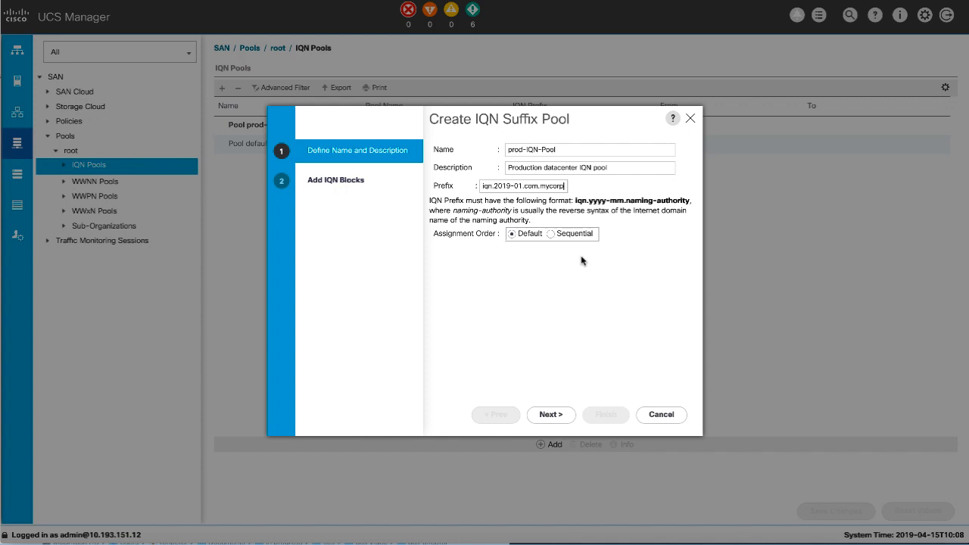
Step: Advance to IQN blocks and add a new suffix block with suffix dtc01
{"action": "left_click", "coordinate": [550, 414]}
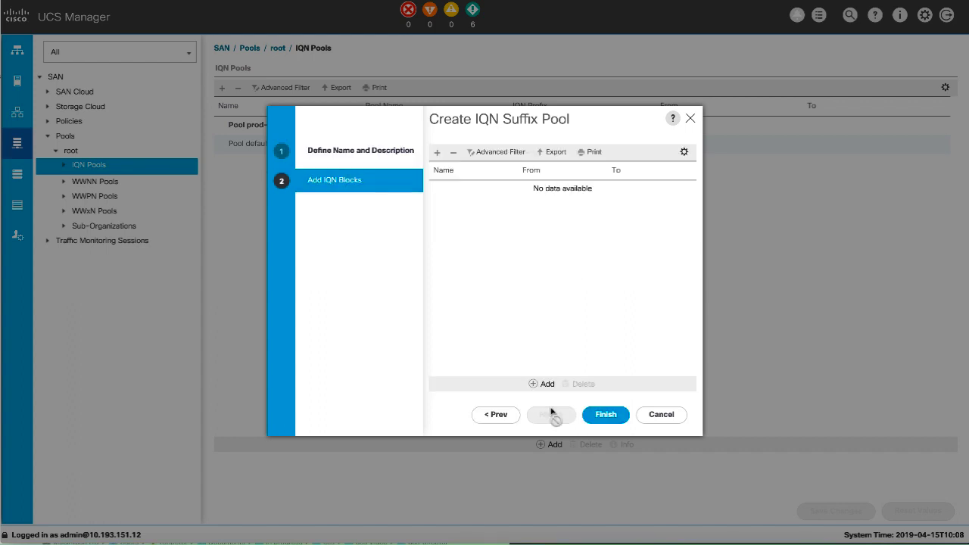
{"action": "left_click", "coordinate": [542, 383]}
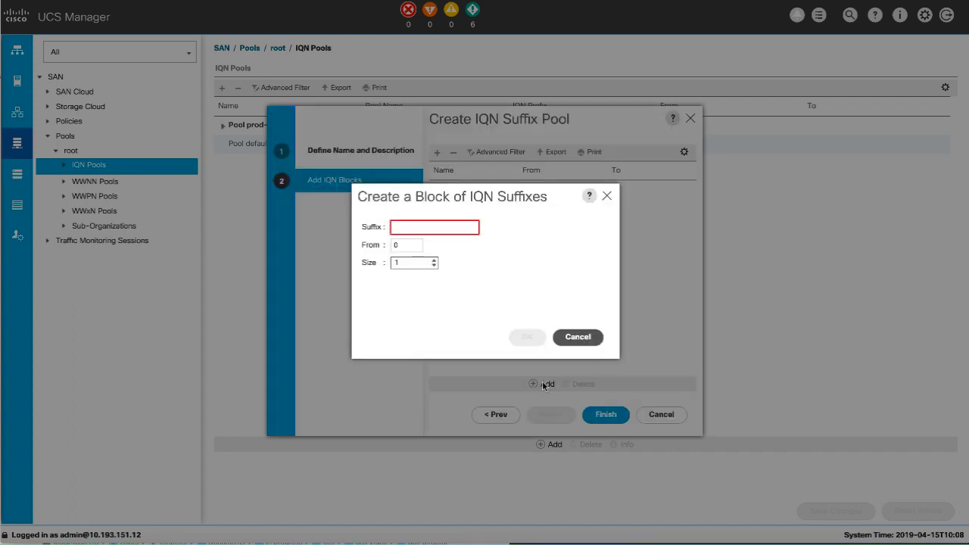
{"action": "mouse_move", "coordinate": [470, 308]}
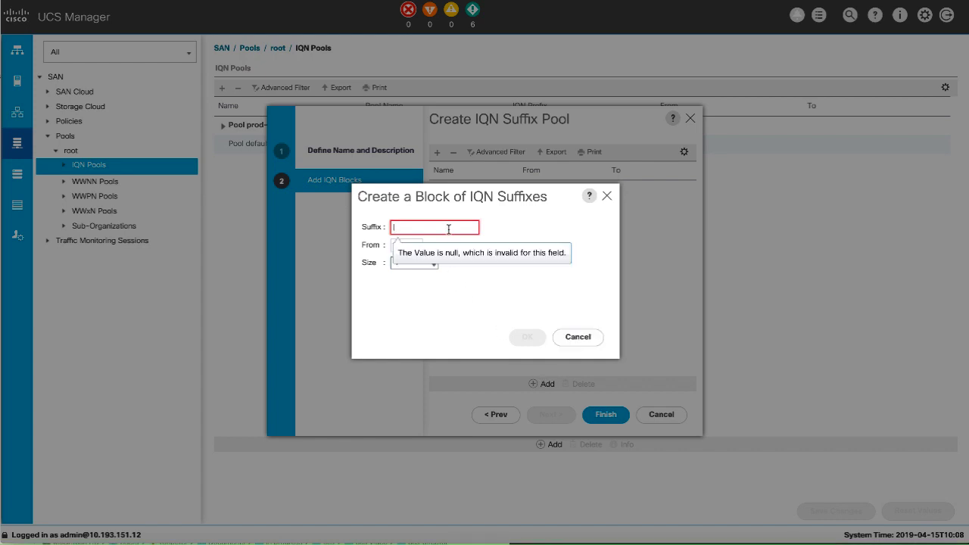
{"action": "type", "text": "d"}
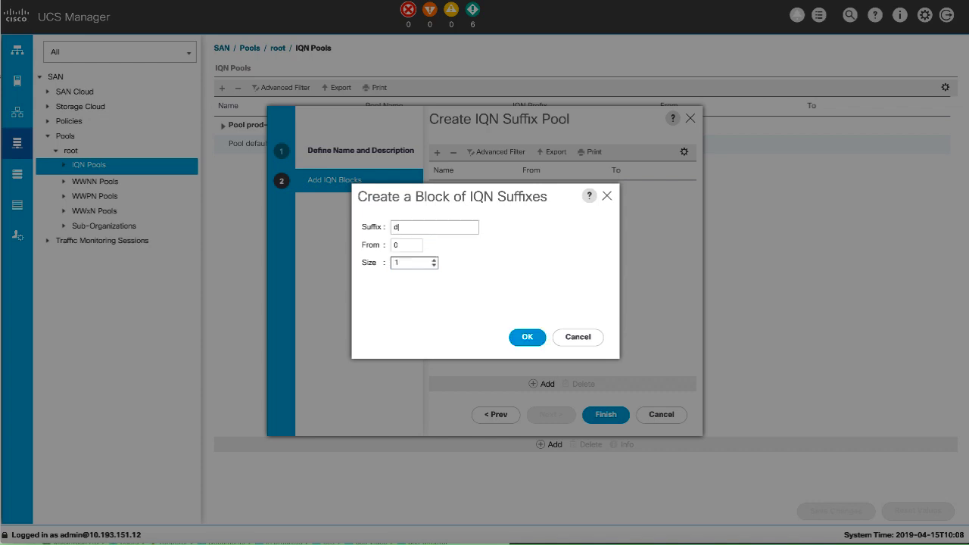
{"action": "type", "text": "tc01"}
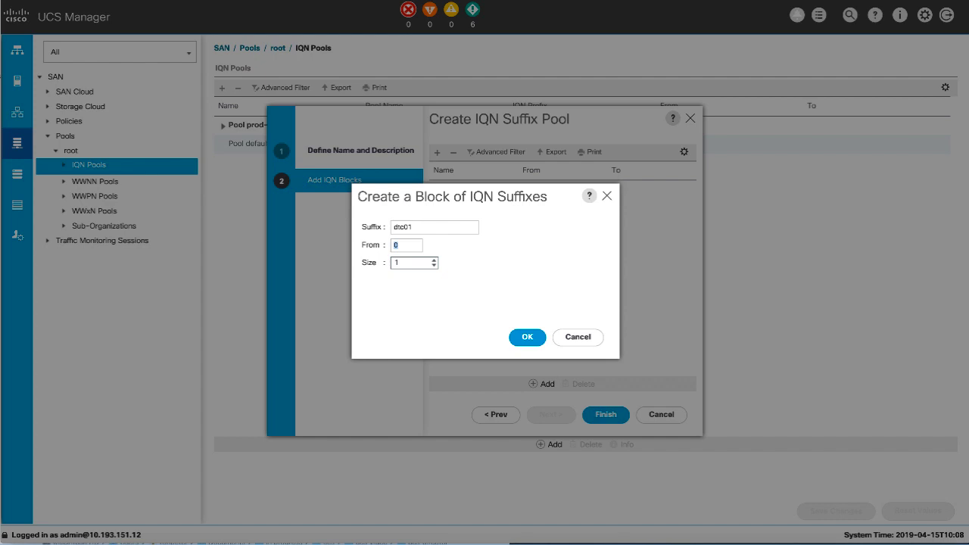
Step: Set the dtc01 block to start from 55 with a size of 100 suffixes
{"action": "type", "text": "55"}
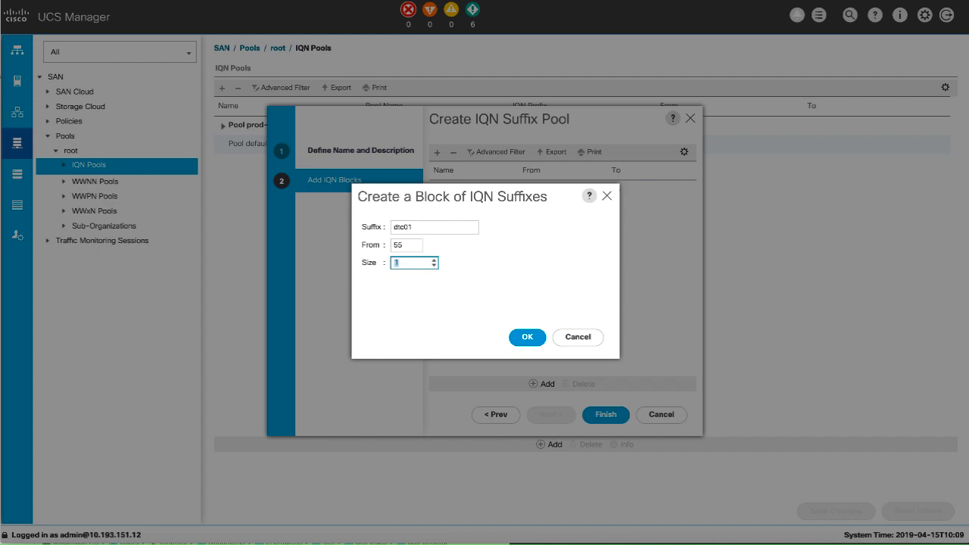
{"action": "type", "text": "100"}
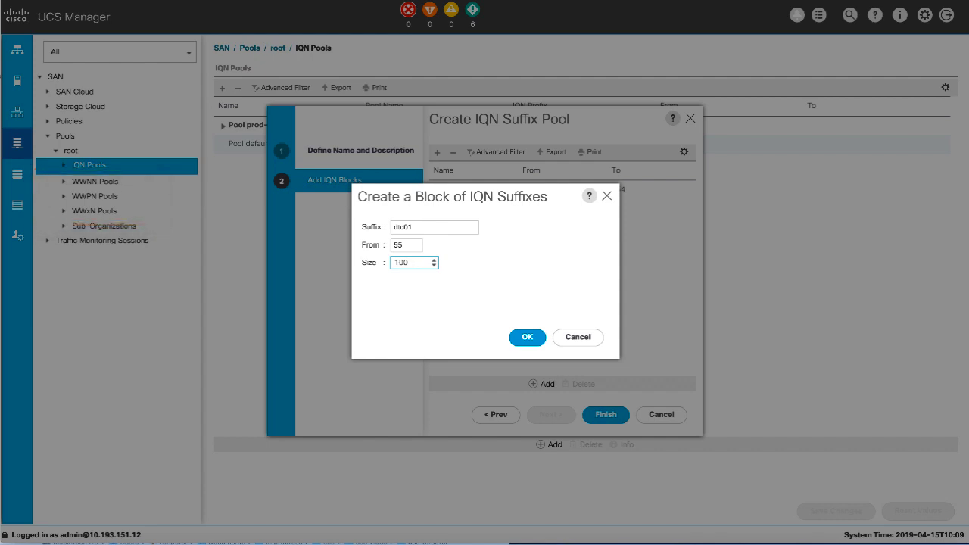
{"action": "mouse_move", "coordinate": [528, 337]}
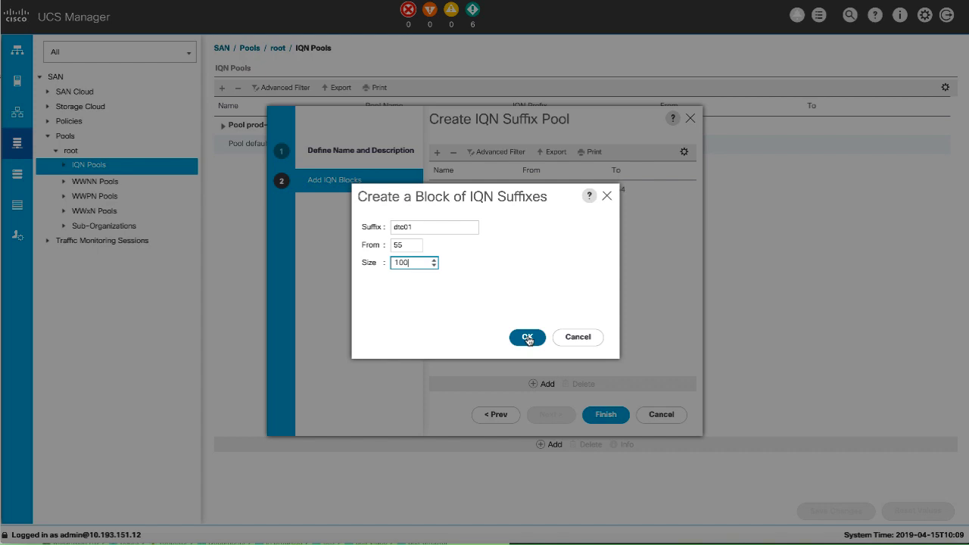